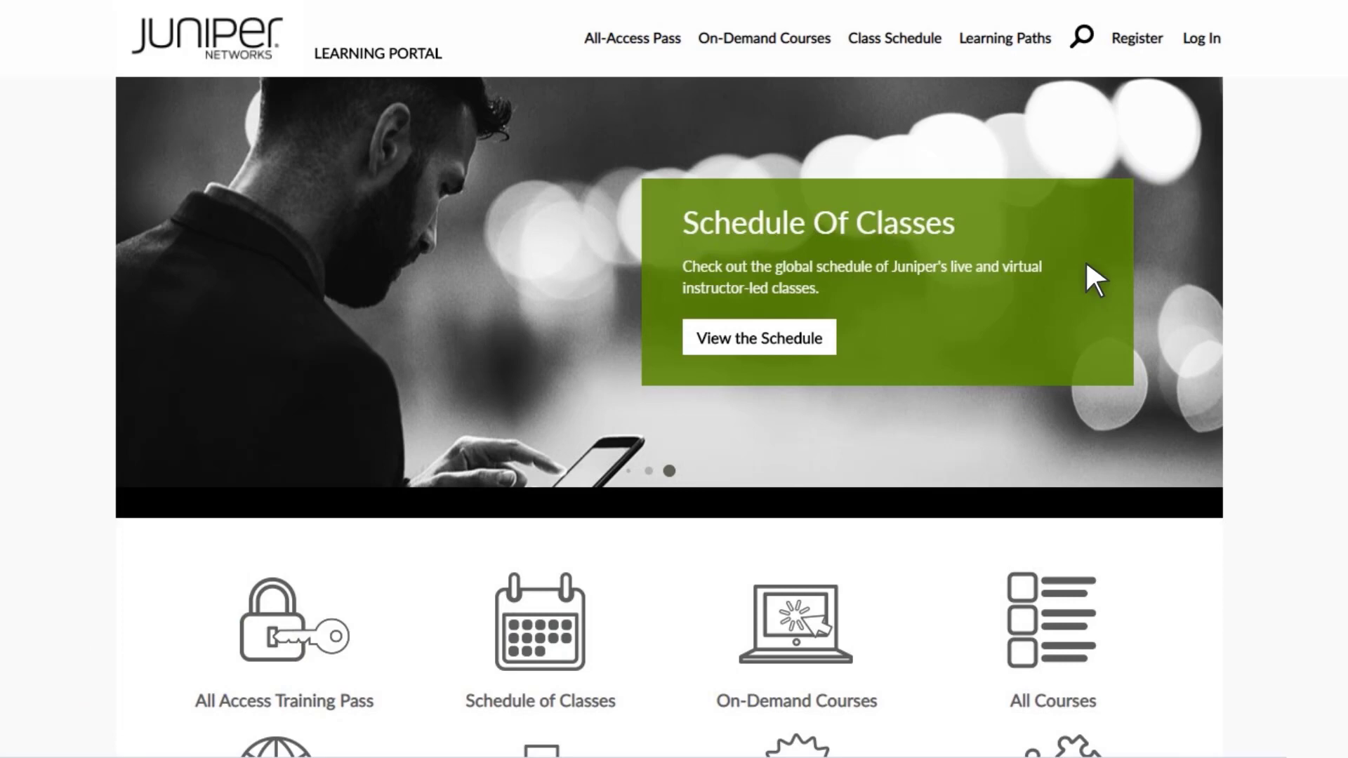
pyautogui.moveTo(1146, 57)
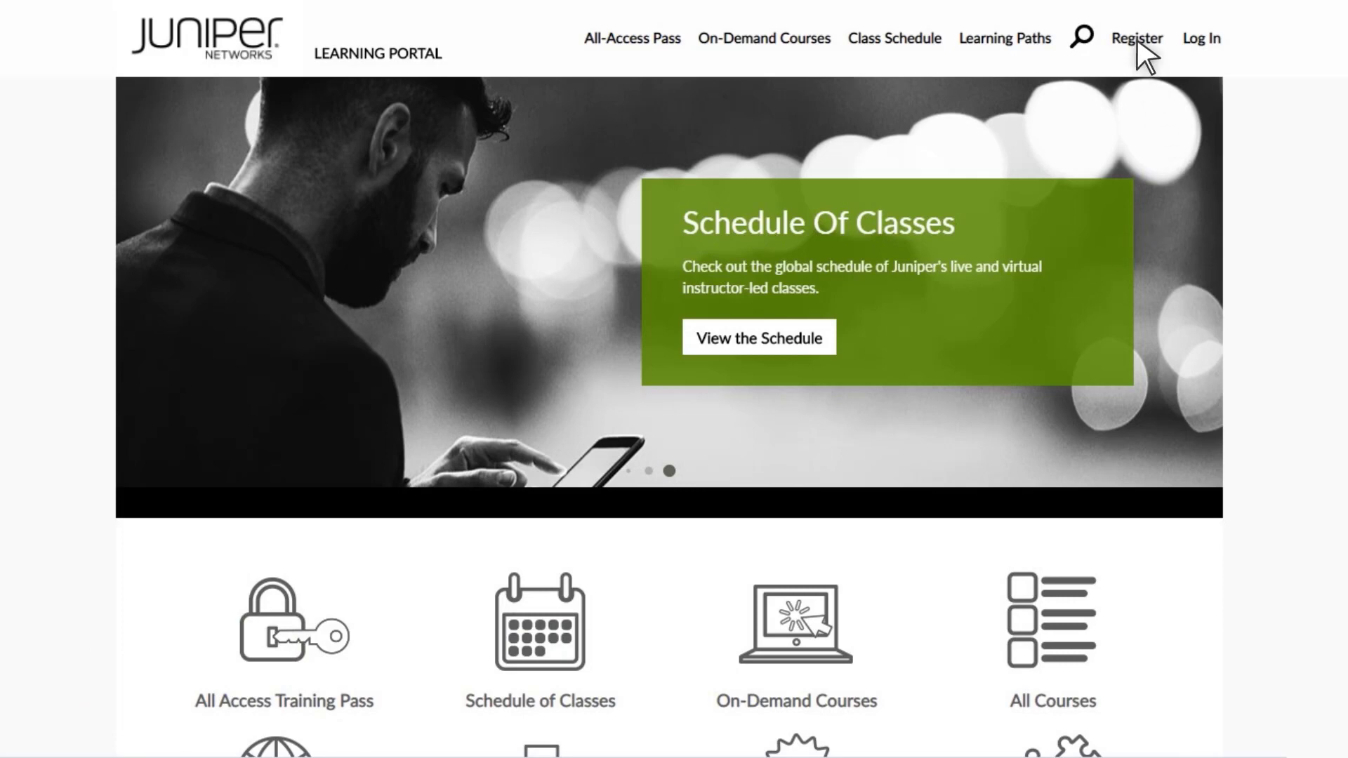
# - Start a new Juniper account from Register in the portal's top navigation
pyautogui.click(1137, 38)
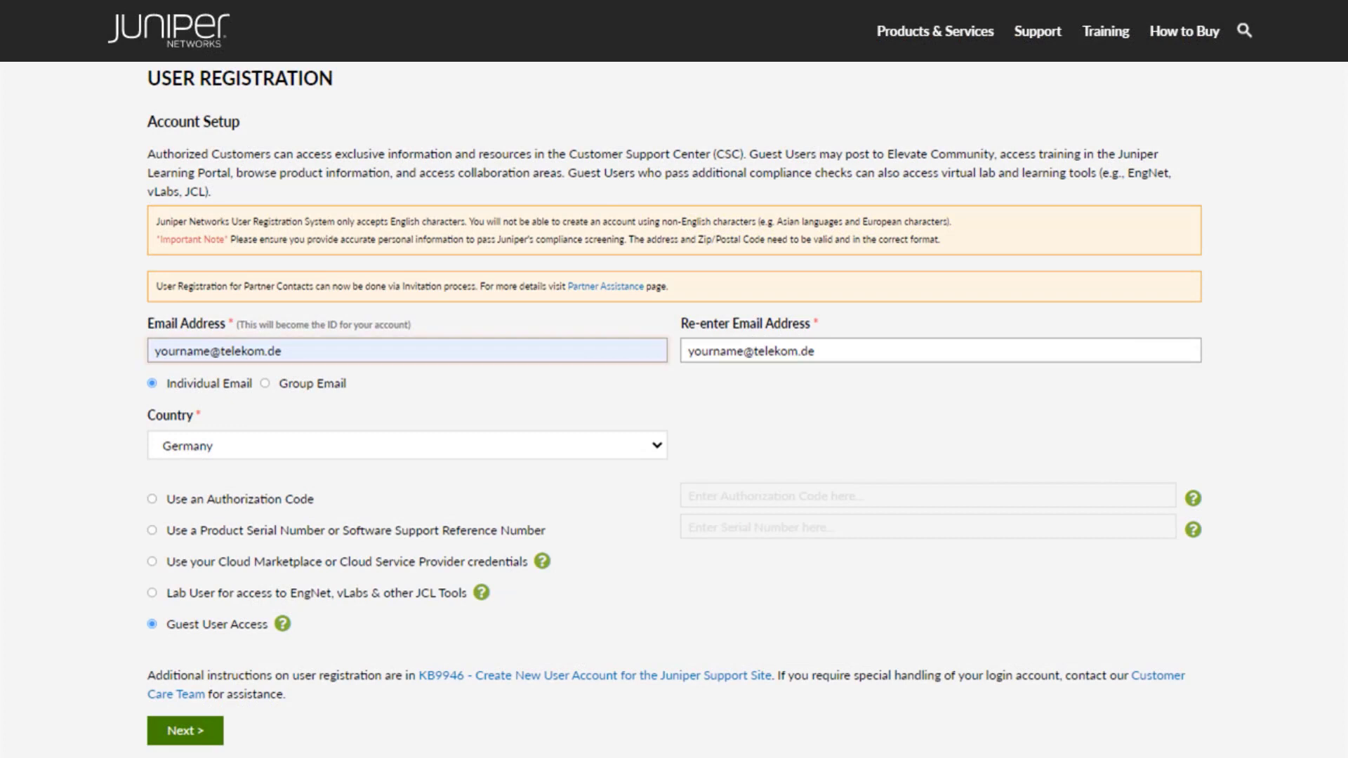
# - Enter the email twice, keep Germany and Guest User Access, and continue to Account Creation
pyautogui.click(405, 351)
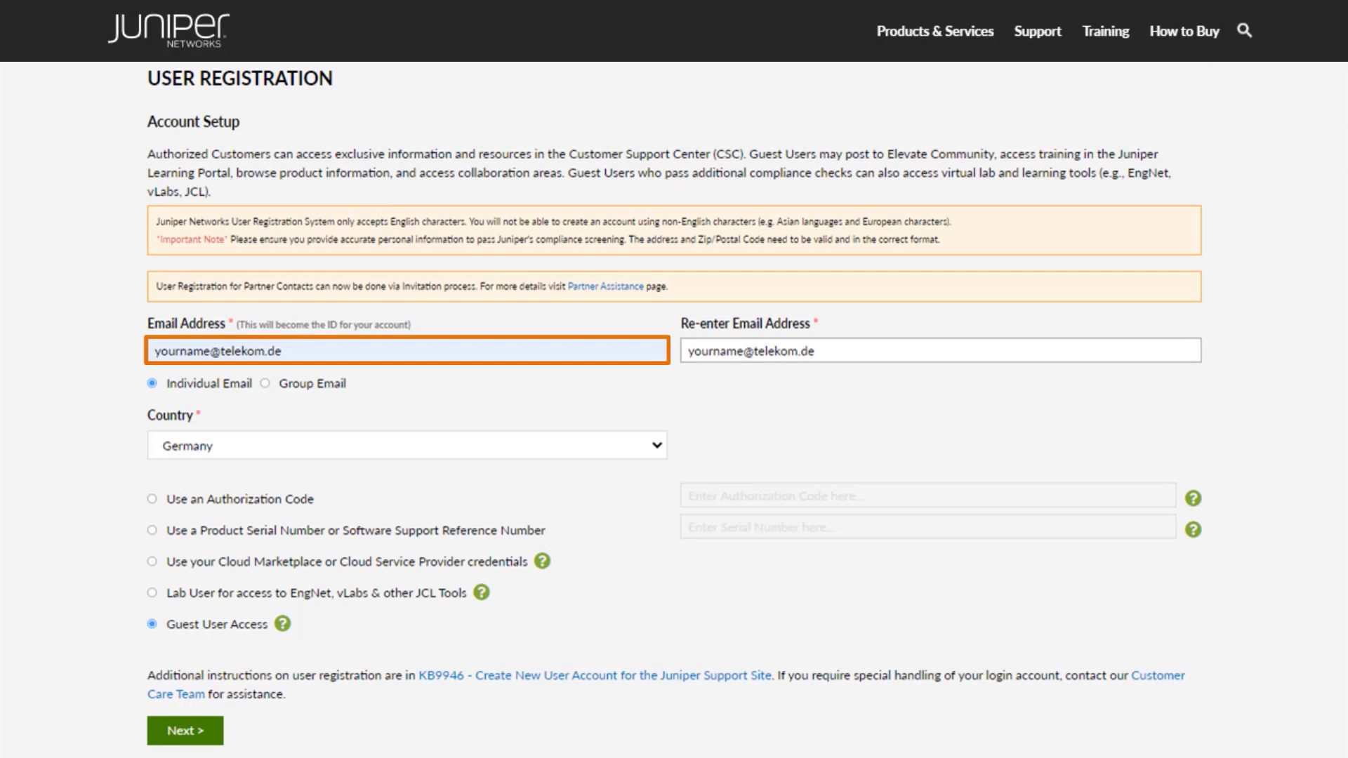
pyautogui.click(939, 351)
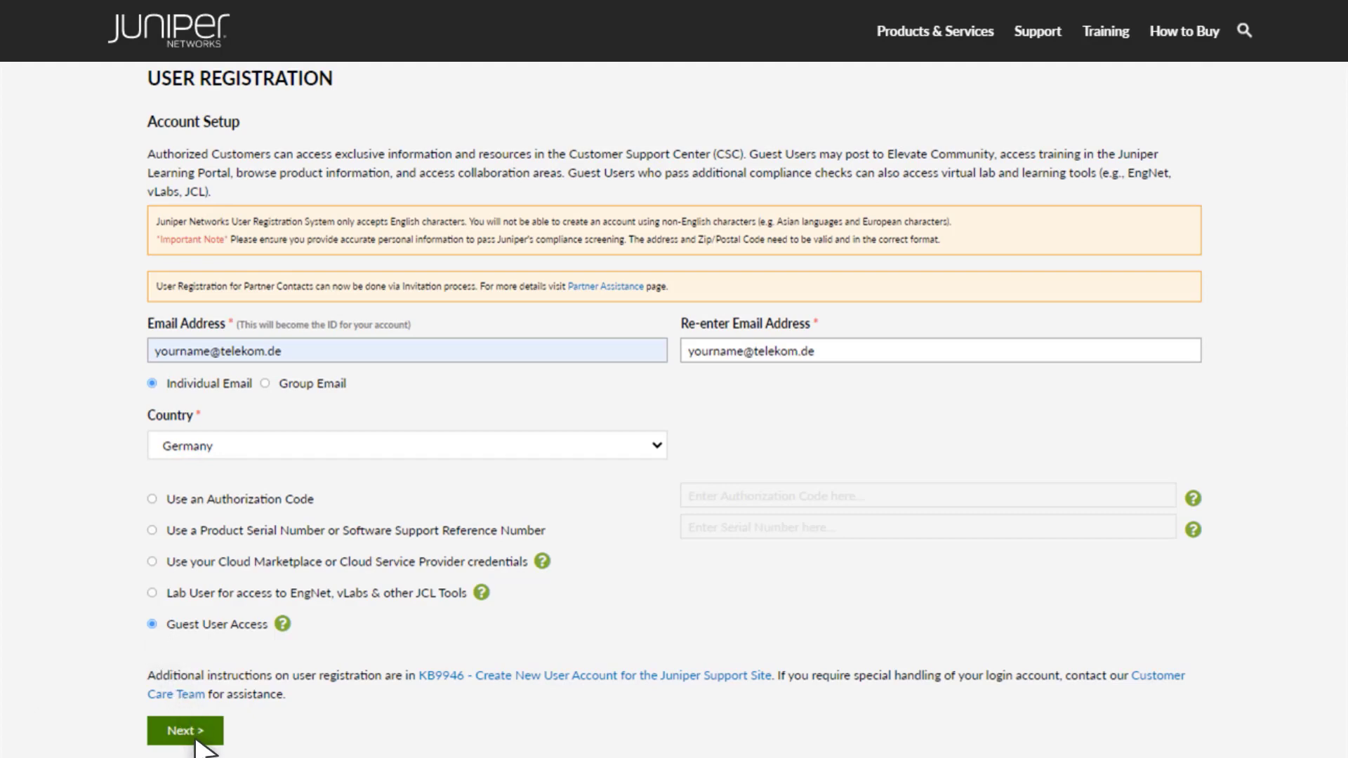
pyautogui.click(184, 732)
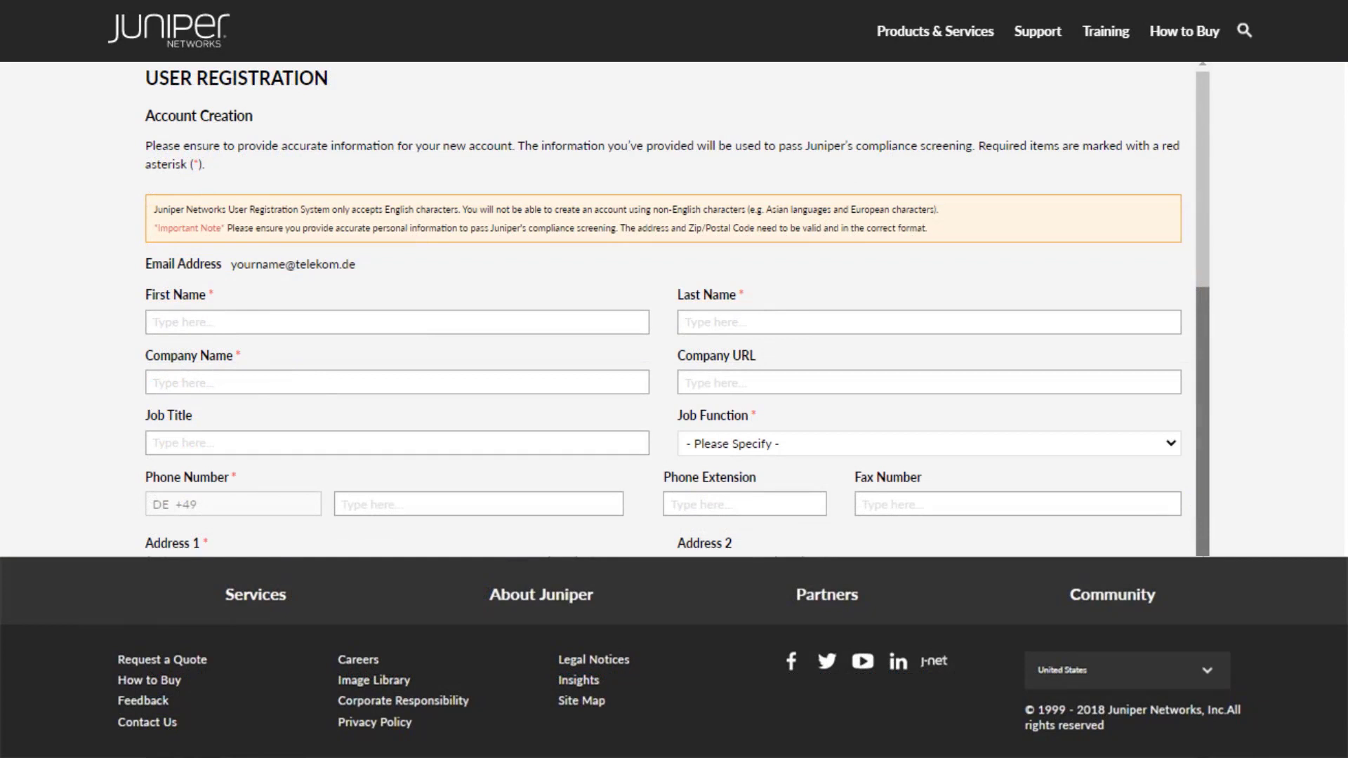
# - Certify and agree to the encryption software export terms and submit the registration
pyautogui.scroll(-3)
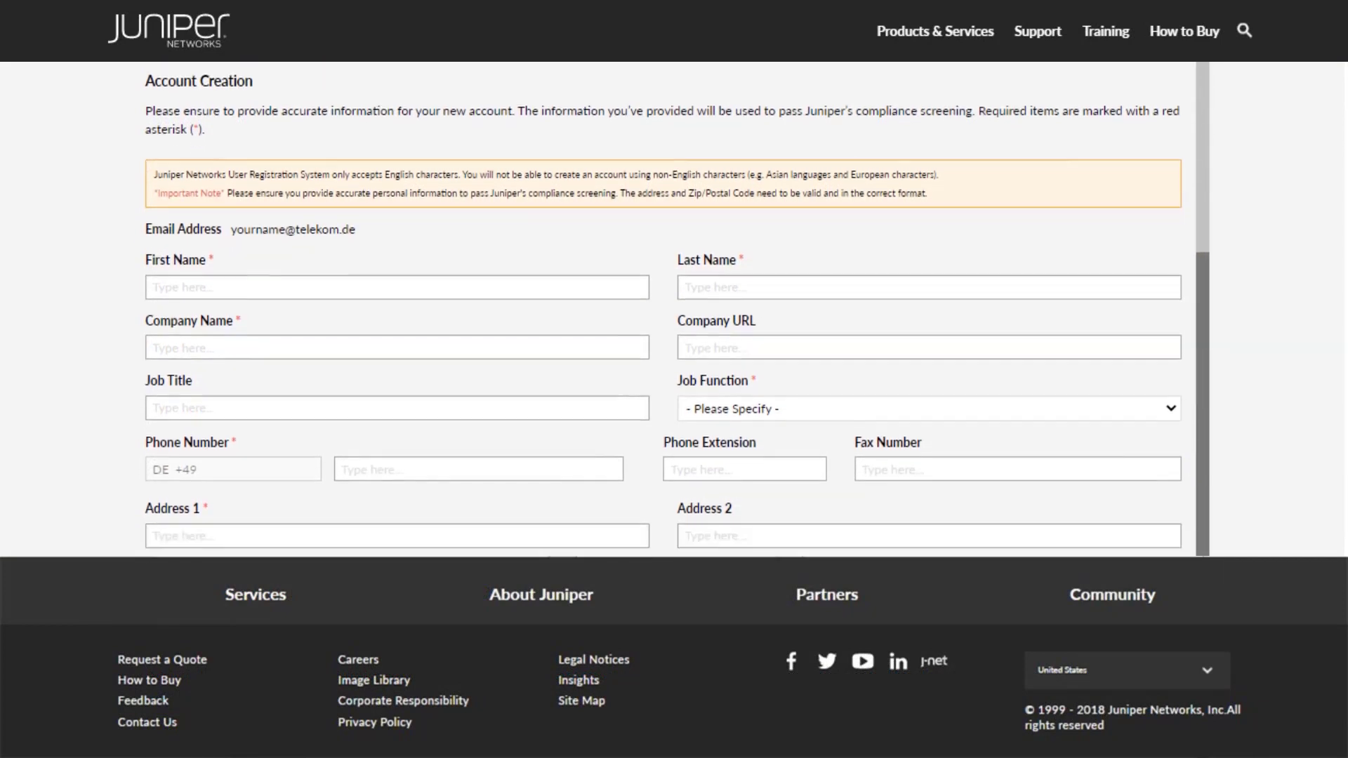
pyautogui.scroll(-3)
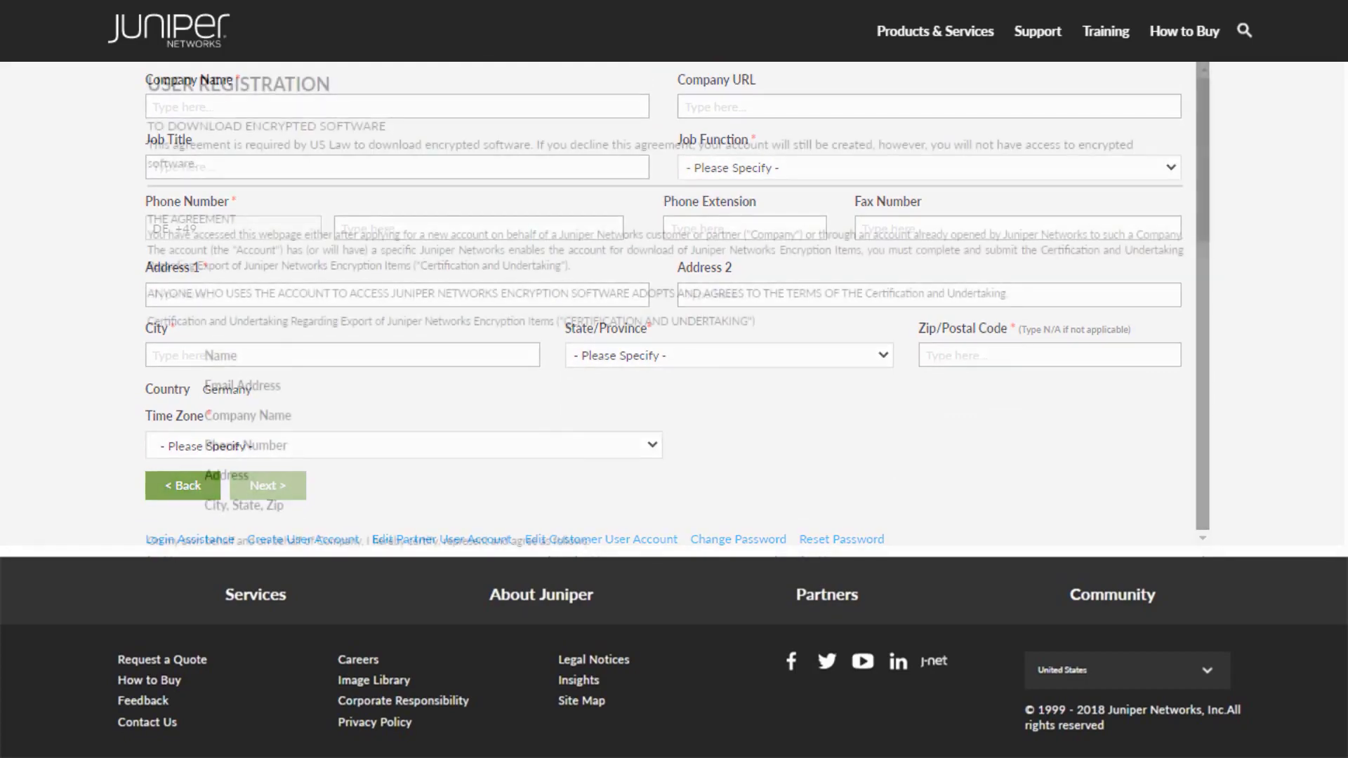
pyautogui.scroll(-3)
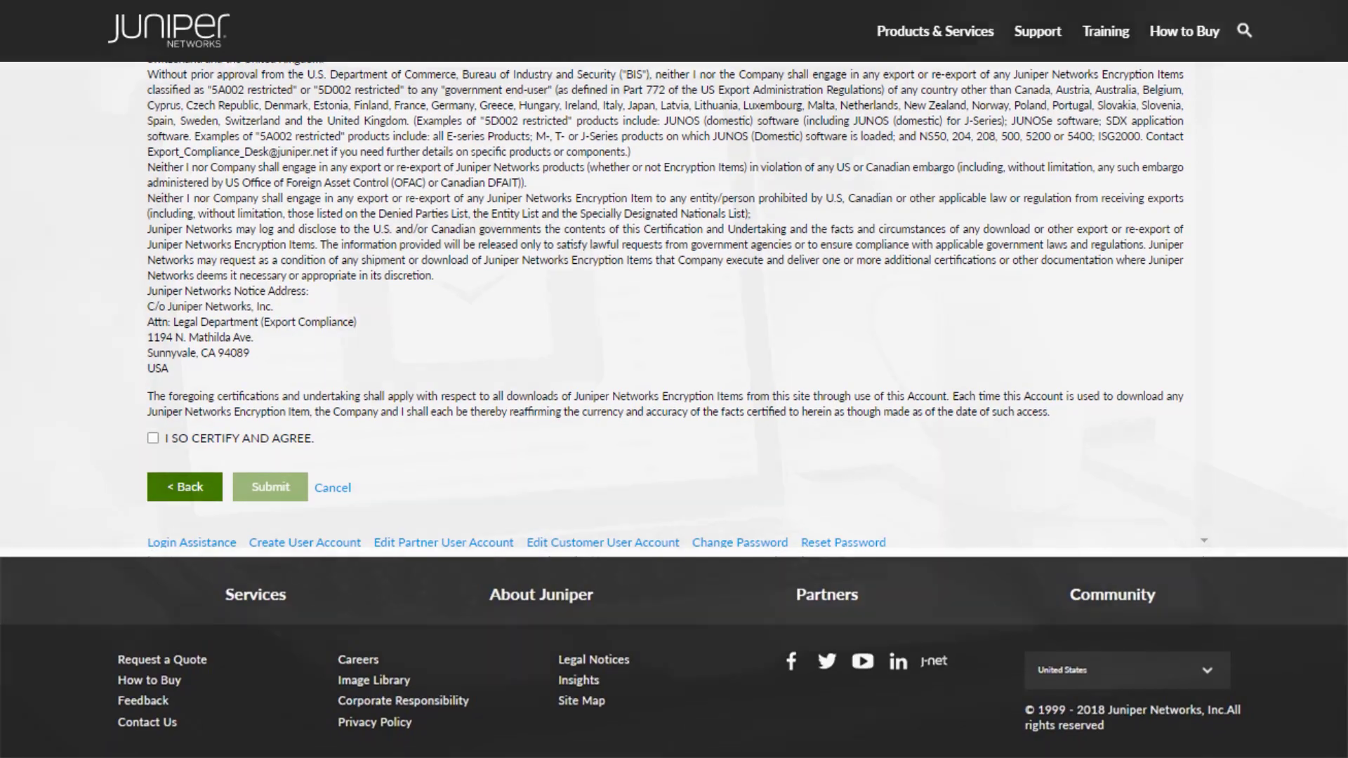
pyautogui.click(269, 486)
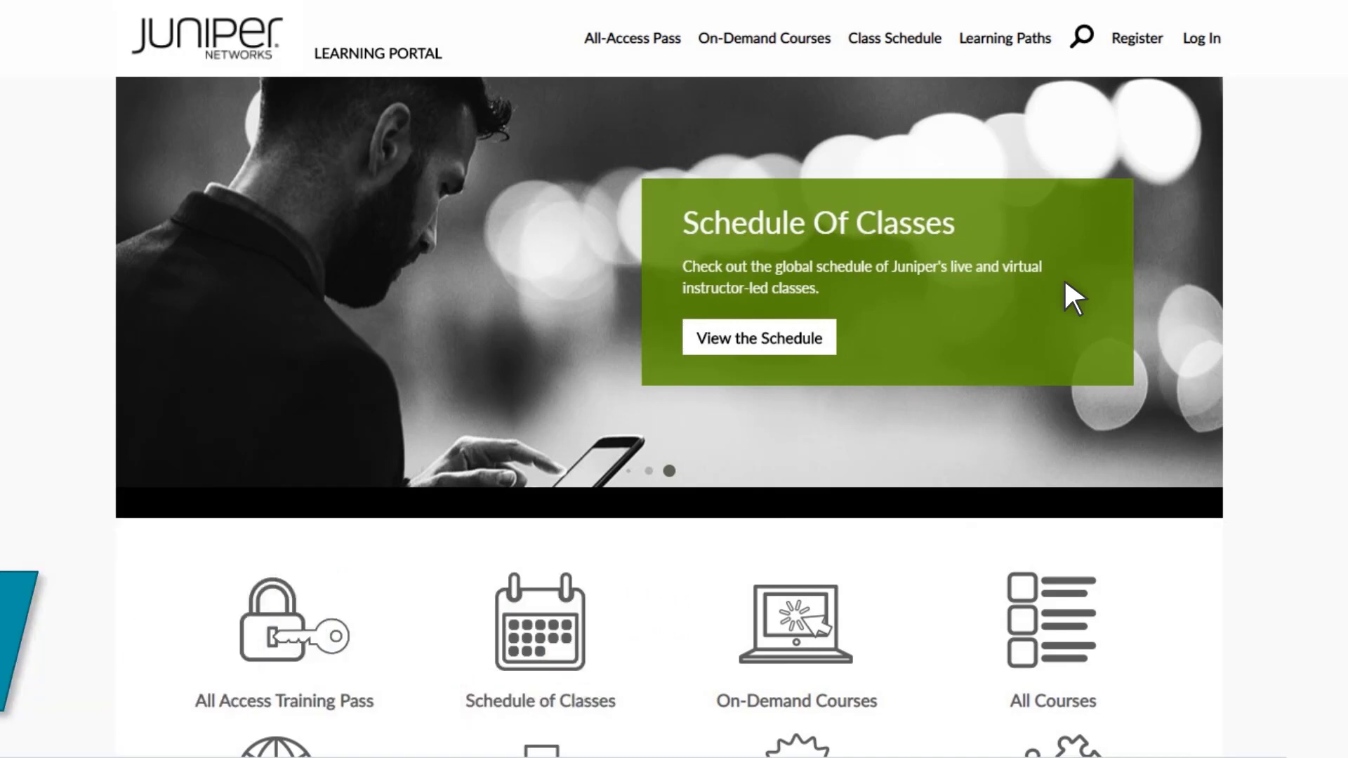
pyautogui.moveTo(1169, 203)
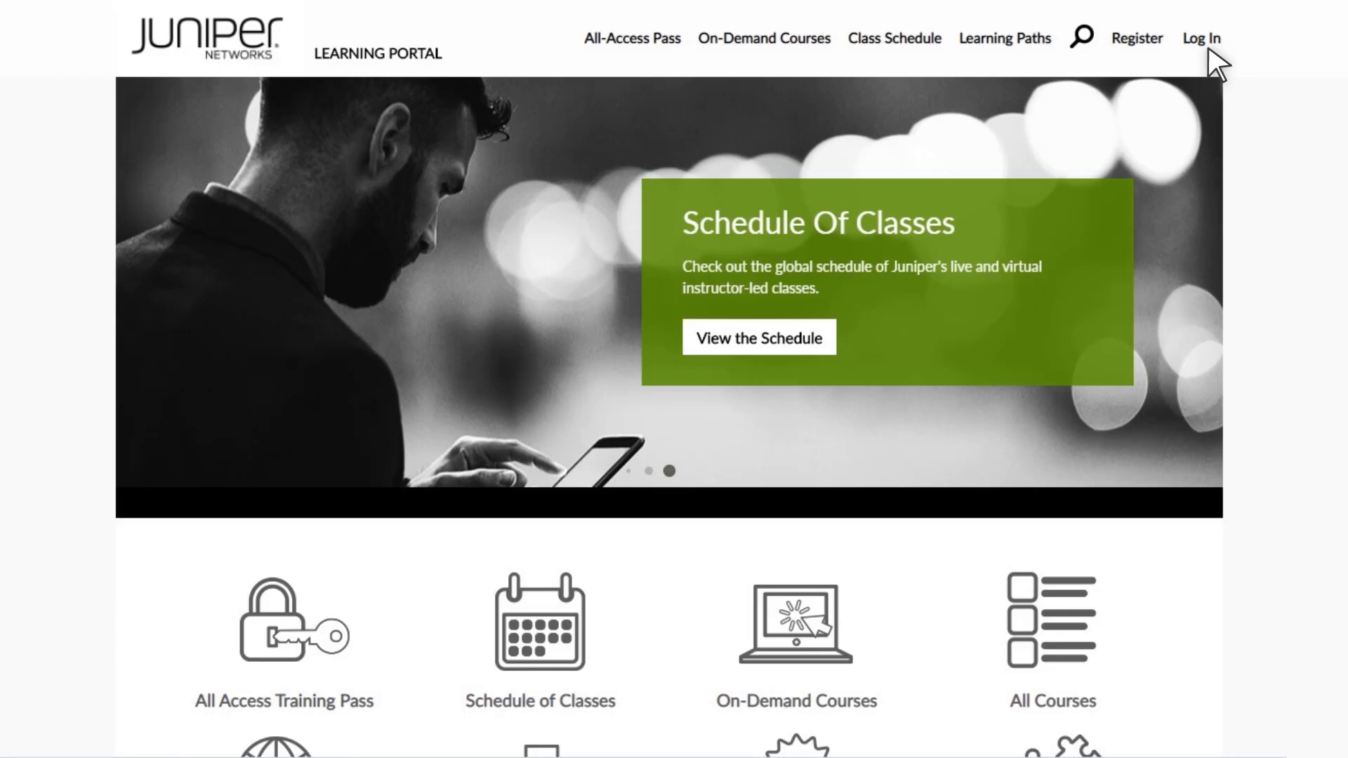
# - Go to the Juniper sign-in page from Log In in the top navigation
pyautogui.click(1200, 38)
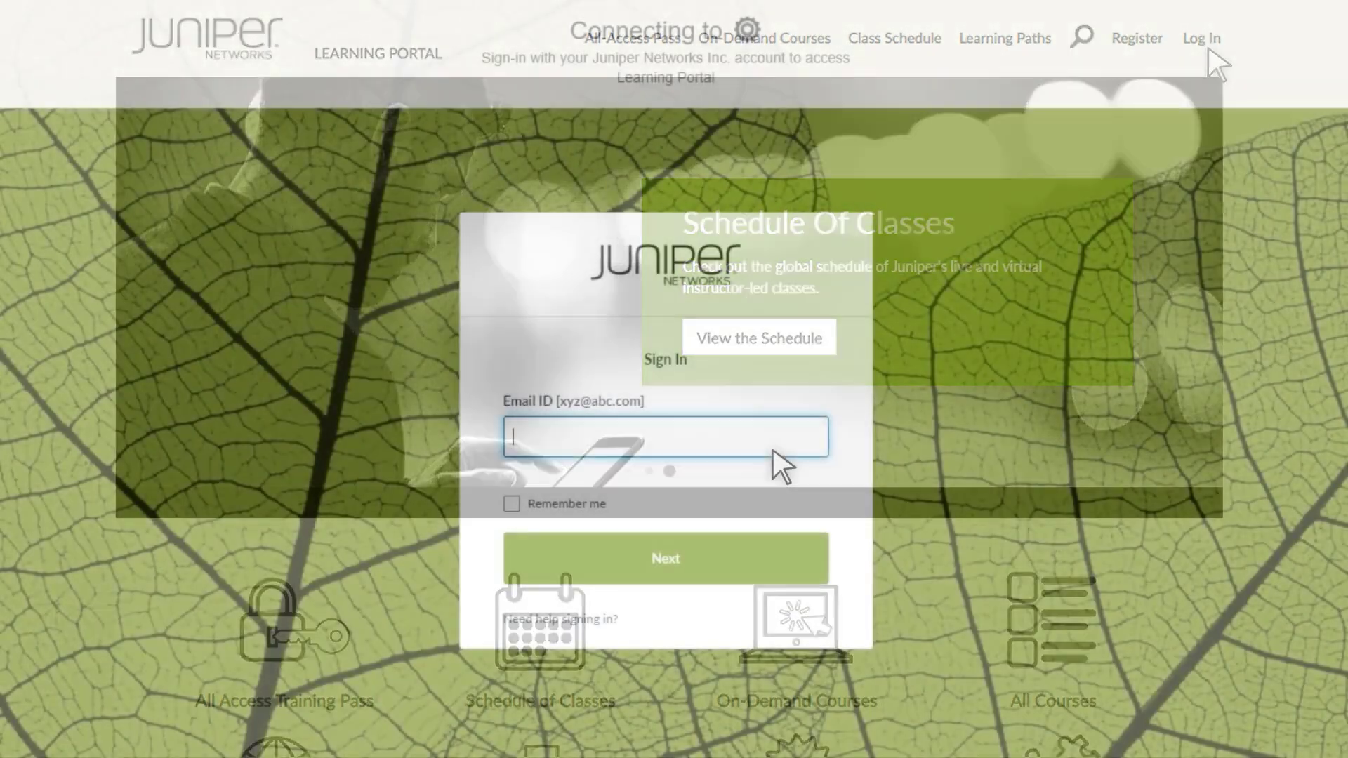
pyautogui.write('yourname@telekom.c')
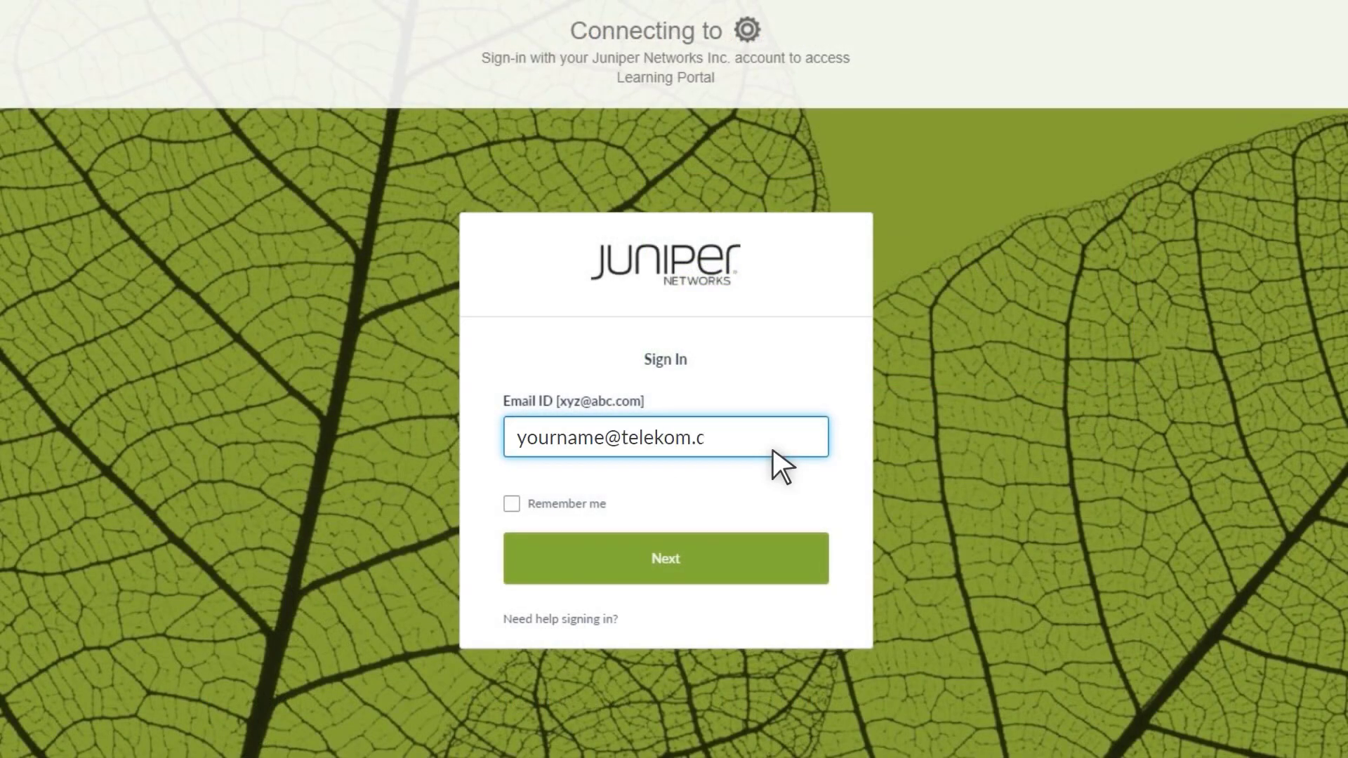
pyautogui.write('de')
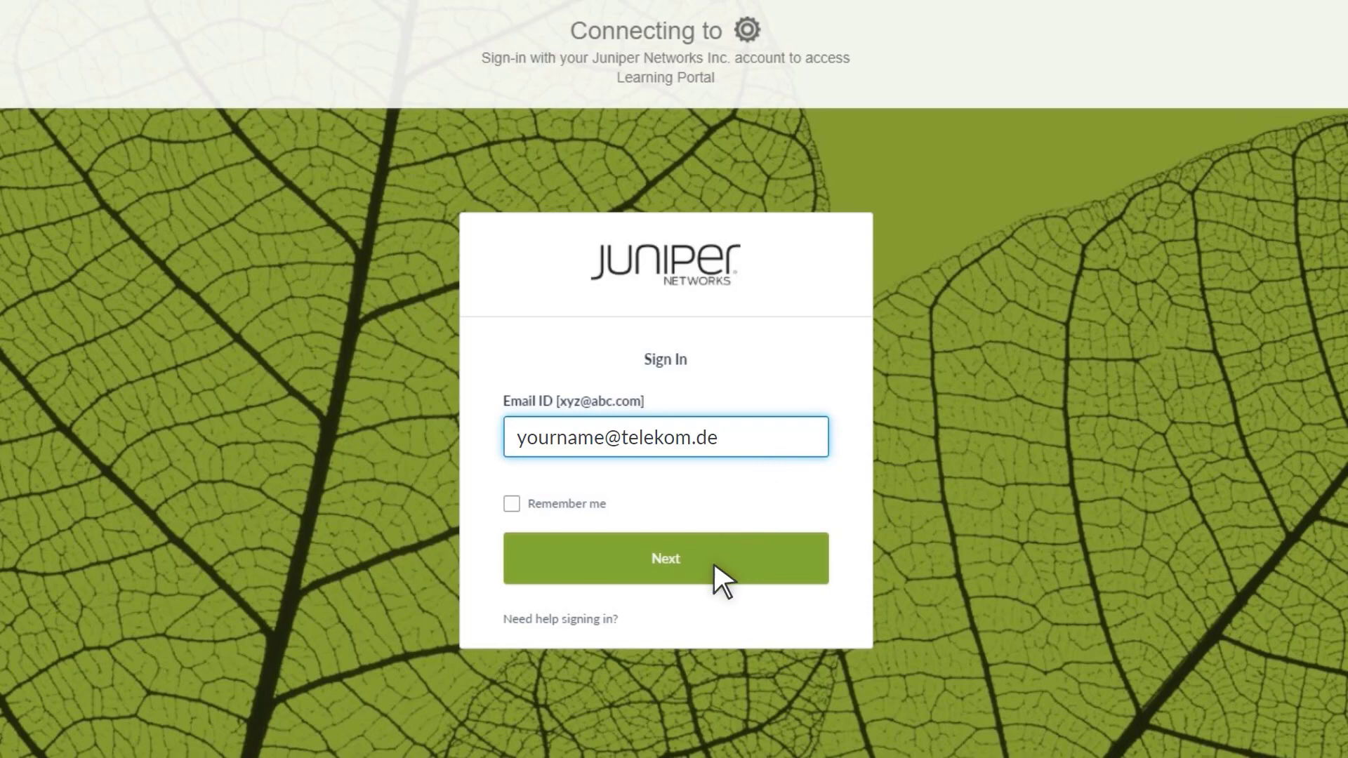
pyautogui.click(665, 556)
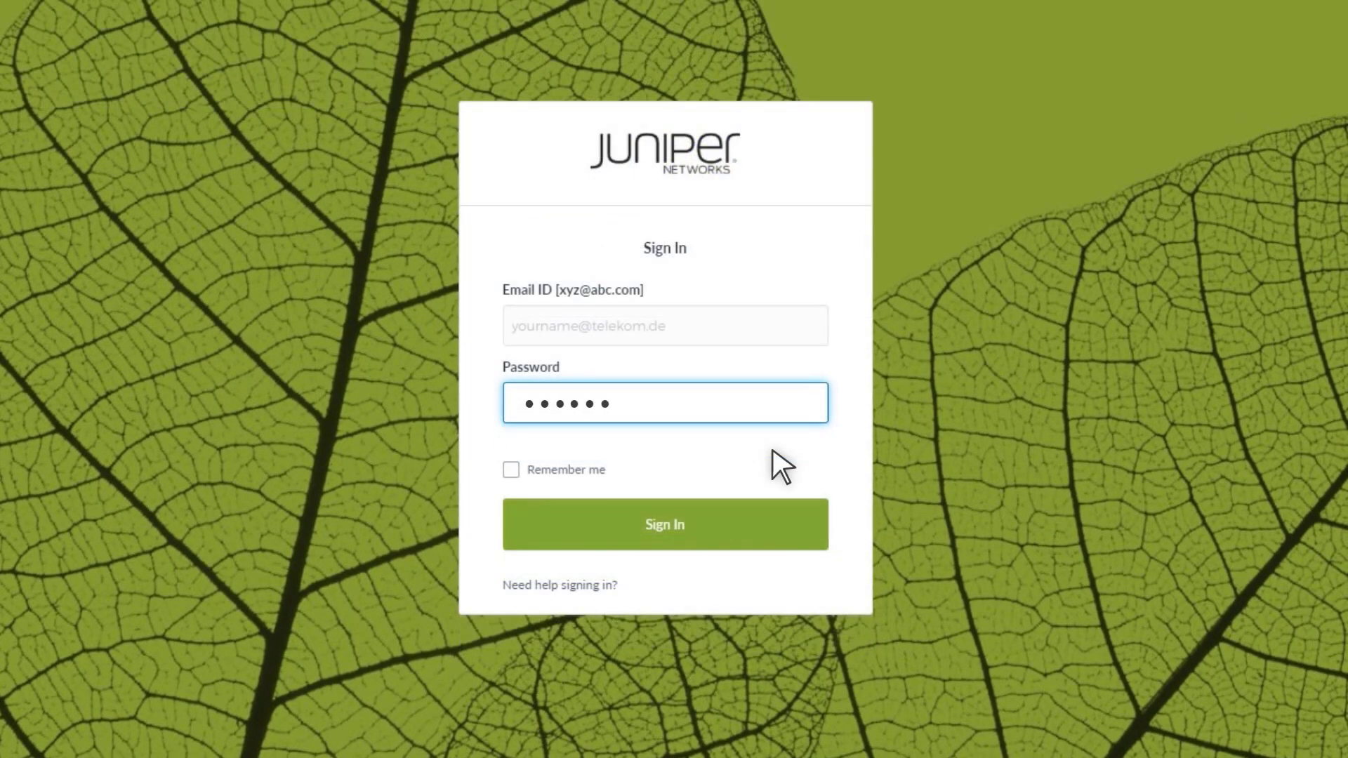
pyautogui.moveTo(719, 519)
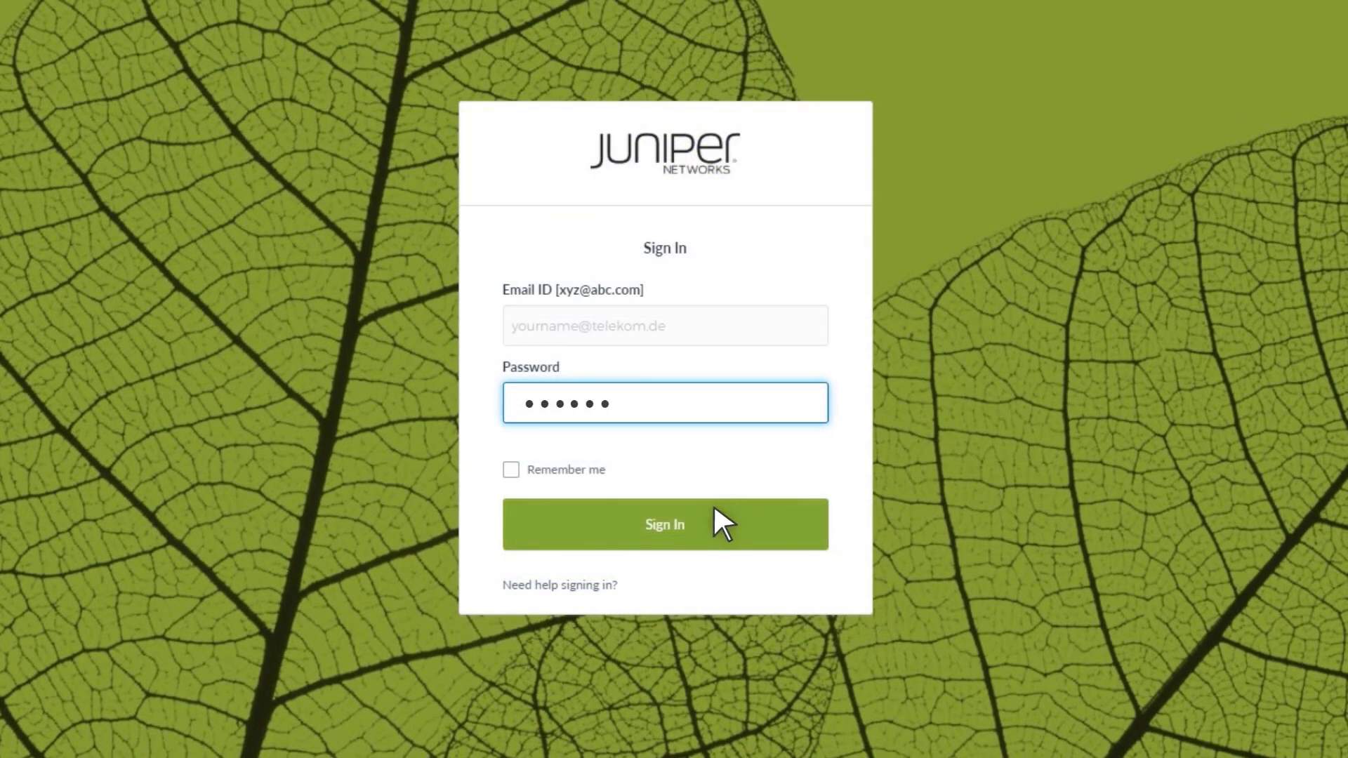
pyautogui.click(664, 524)
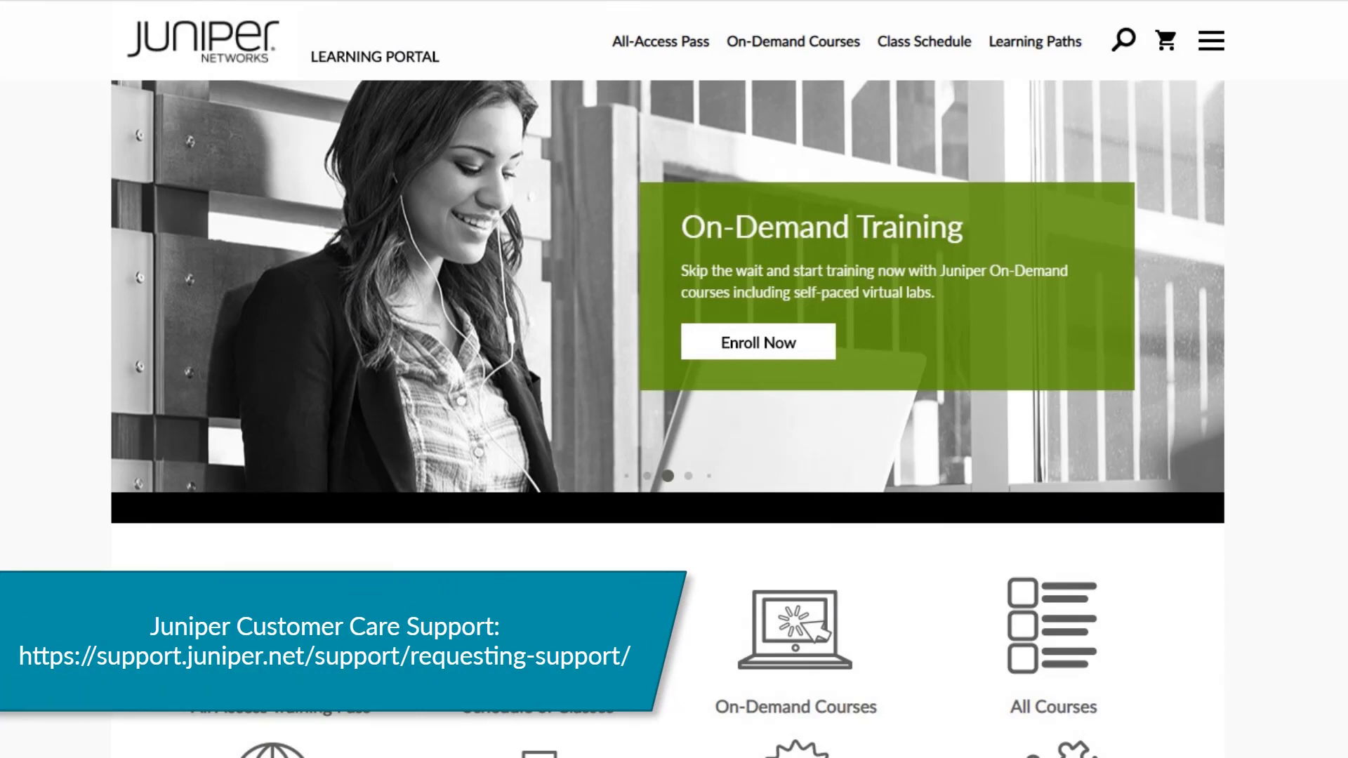
# - Reach Contact Us from the hamburger menu's site options
pyautogui.click(1211, 39)
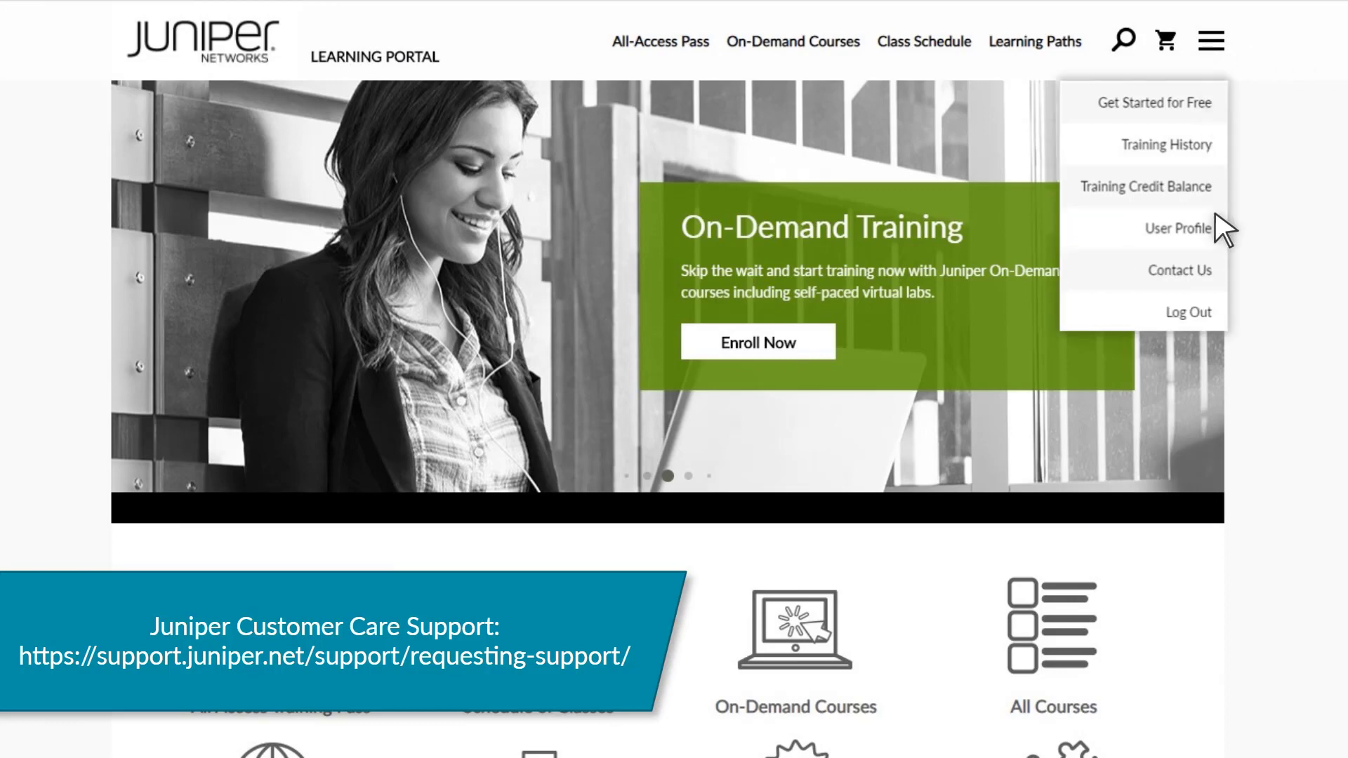
pyautogui.click(1179, 270)
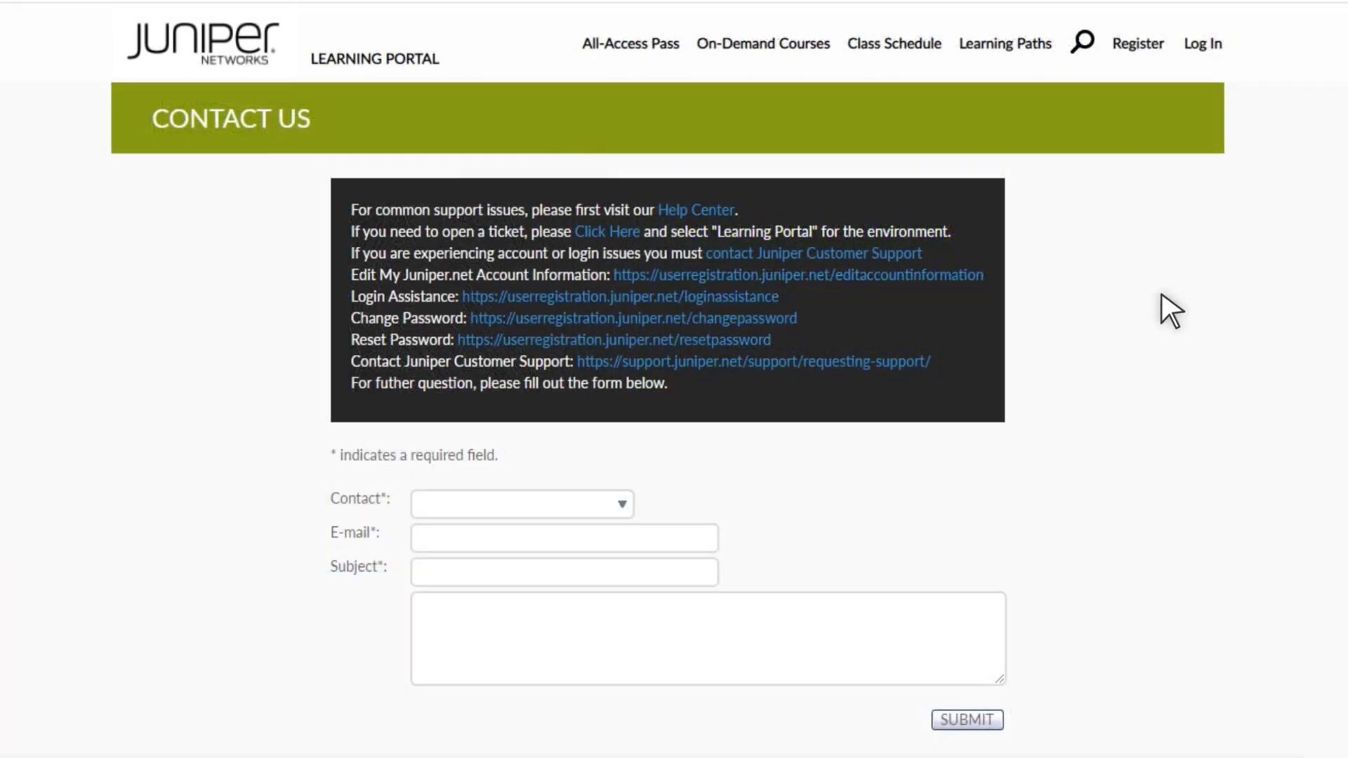